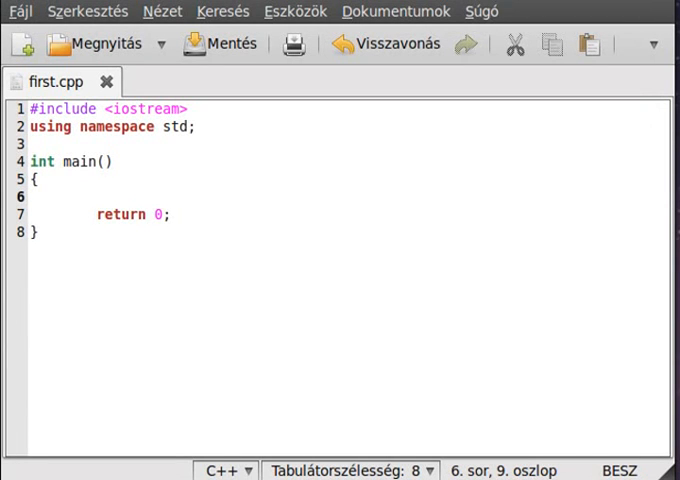
Step: Write cout << sizeof(int) << endl; on the empty line in main
left_click(96, 196)
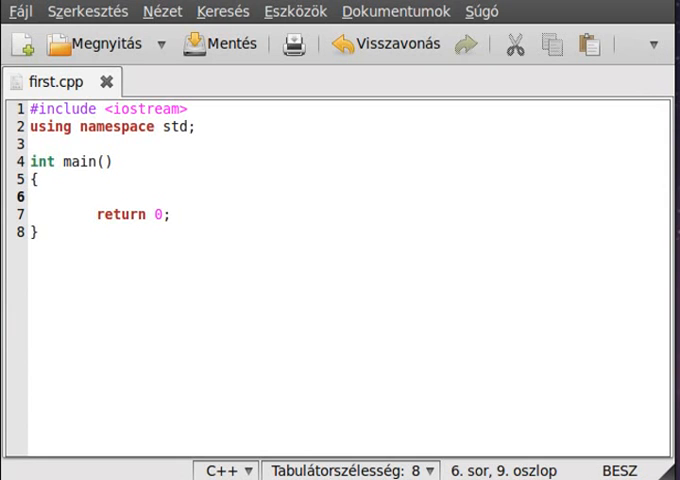
left_click(92, 196)
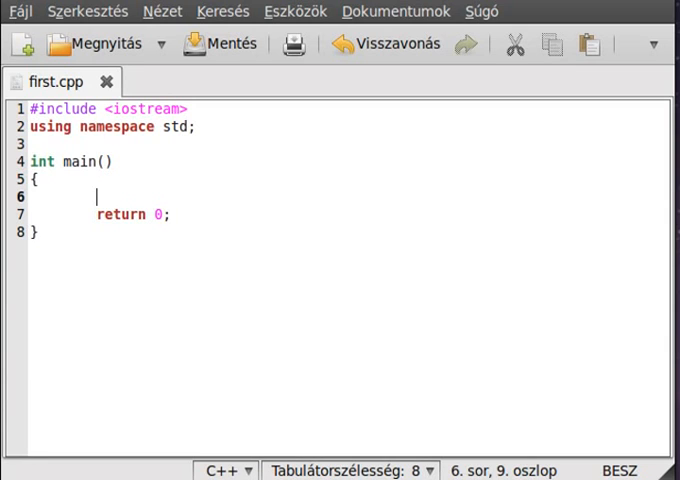
type("cout << si")
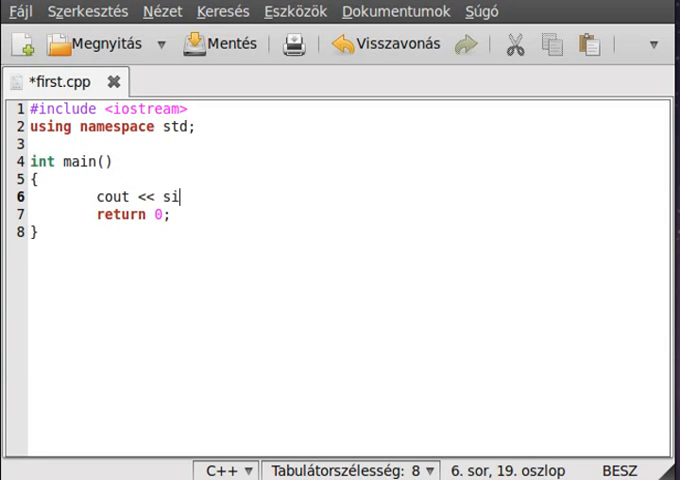
type("zeof(int")
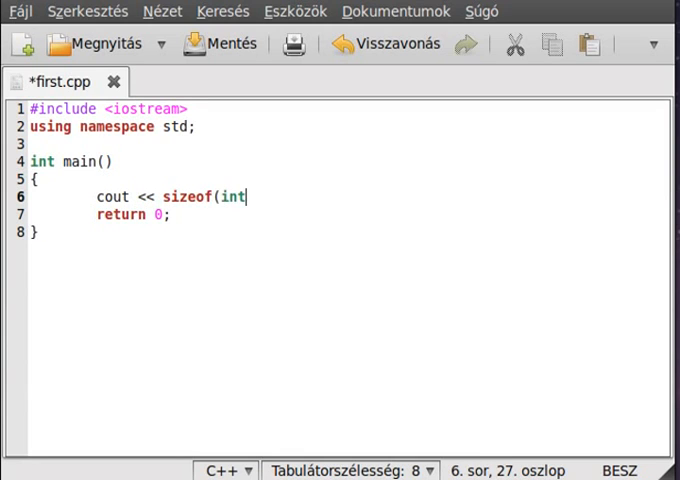
type(") << endl")
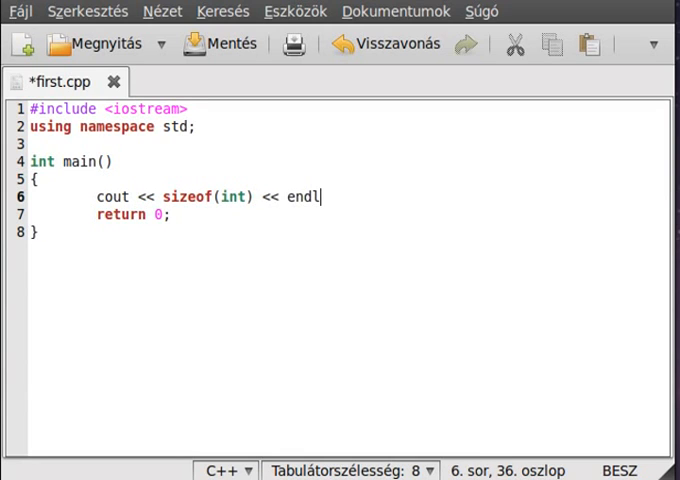
type(";")
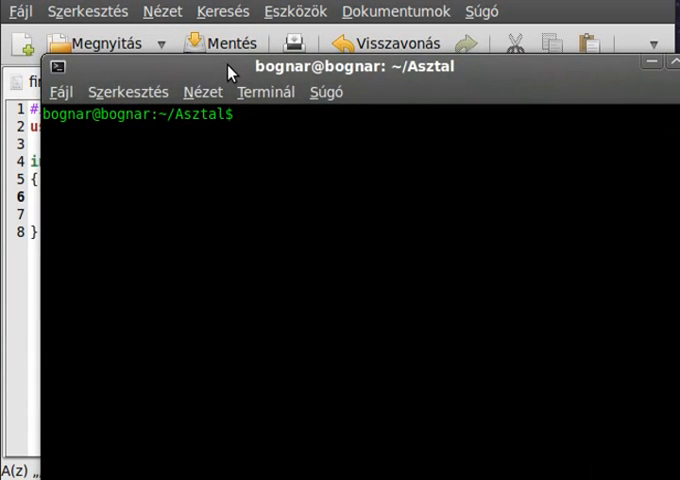
Step: Compile first.cpp with g++ and run ./a.out, which prints 4
type("g++ first.cpp")
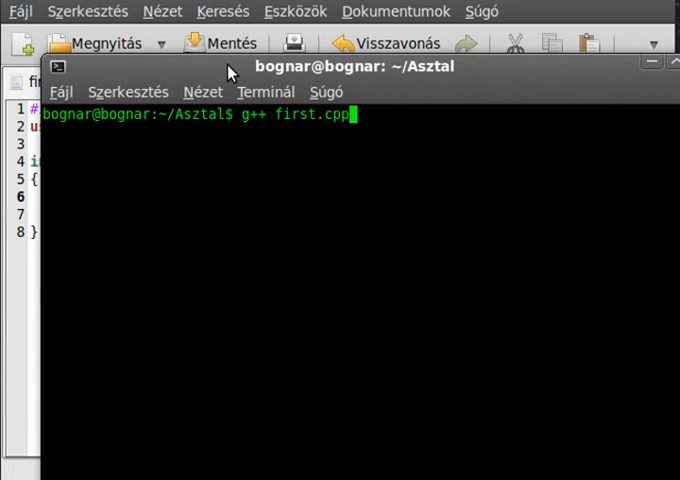
type("./a")
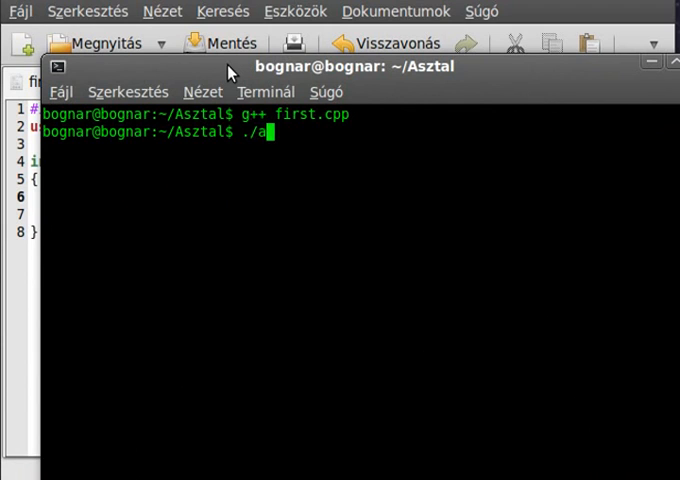
key("Return")
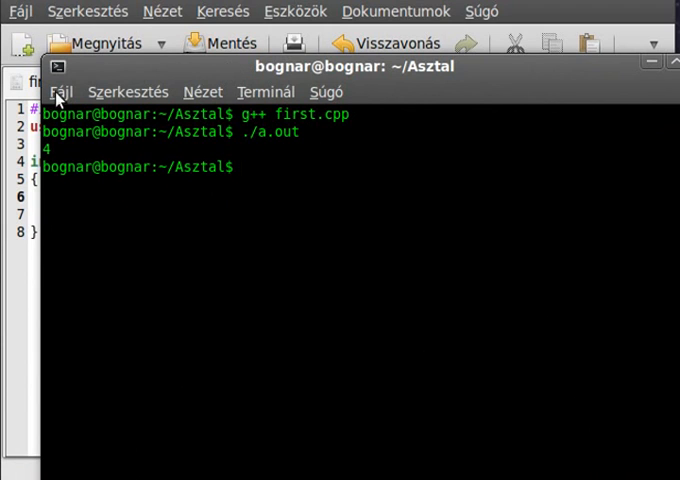
mouse_move(208, 98)
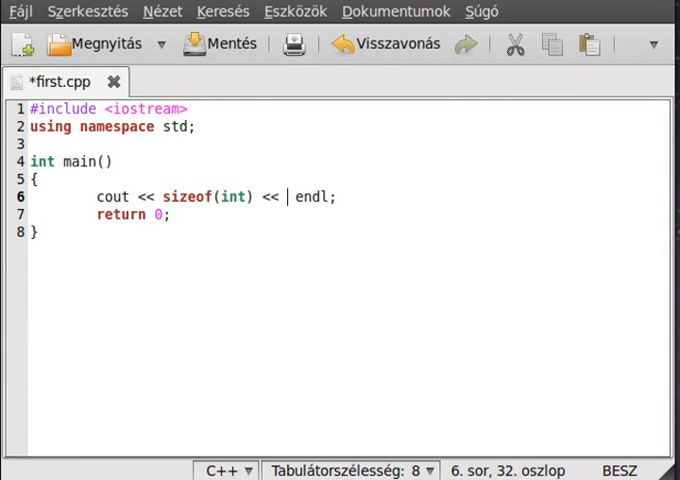
Step: Append << " bytes" to the cout line, save, and test sizeof(bool) with a recompile
type("\" byt")
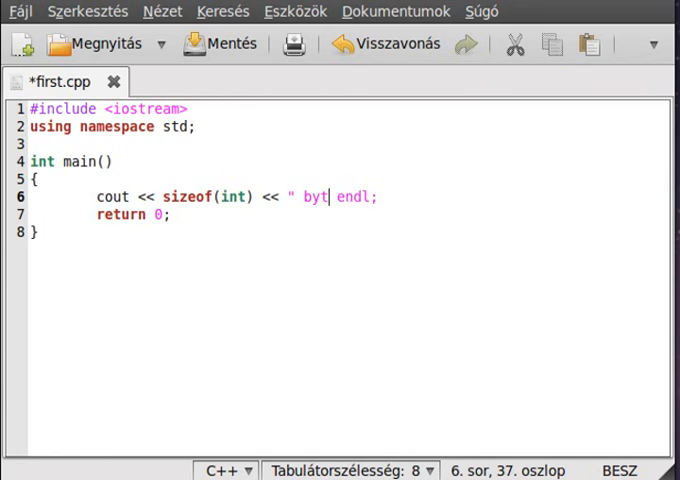
type("es\" <<")
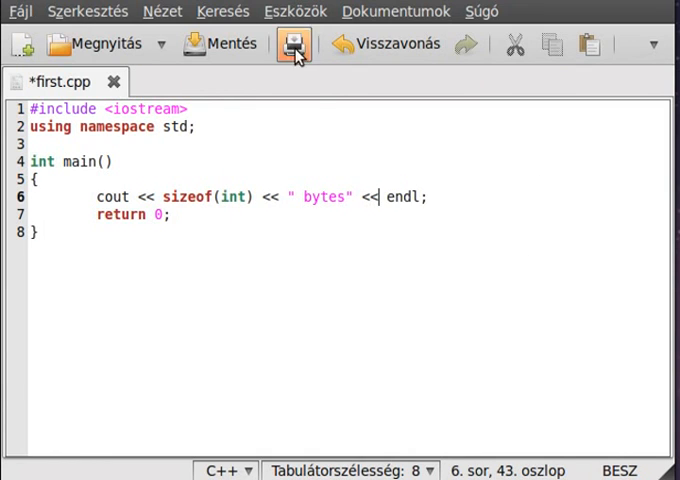
left_click(290, 44)
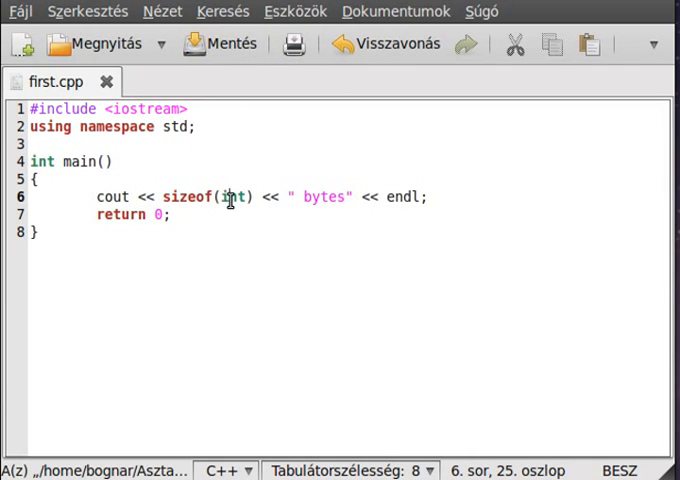
type("bool")
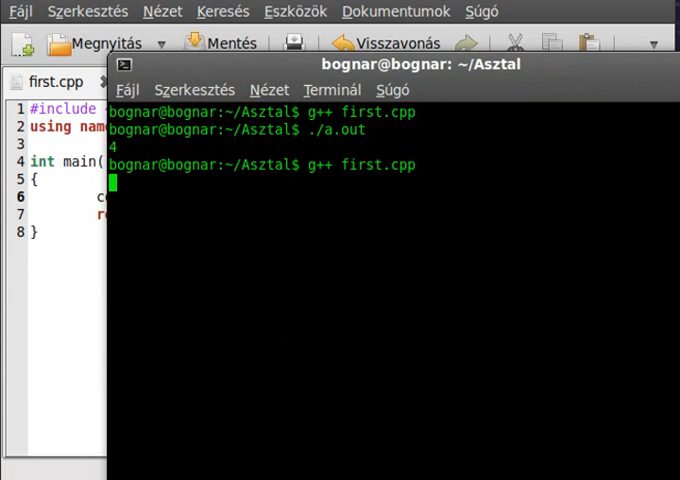
key("Return")
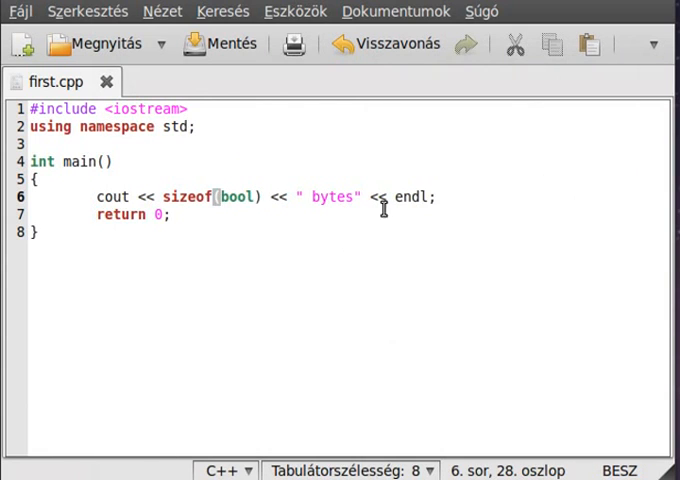
Step: Replace the tested type with double, then with float
double_click(234, 196)
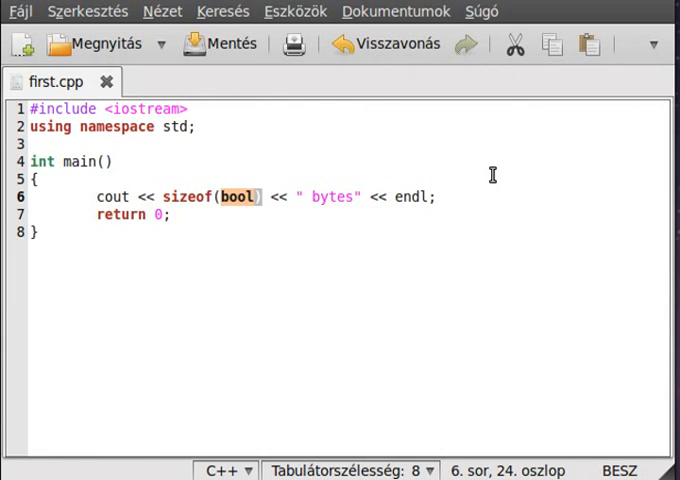
type("double")
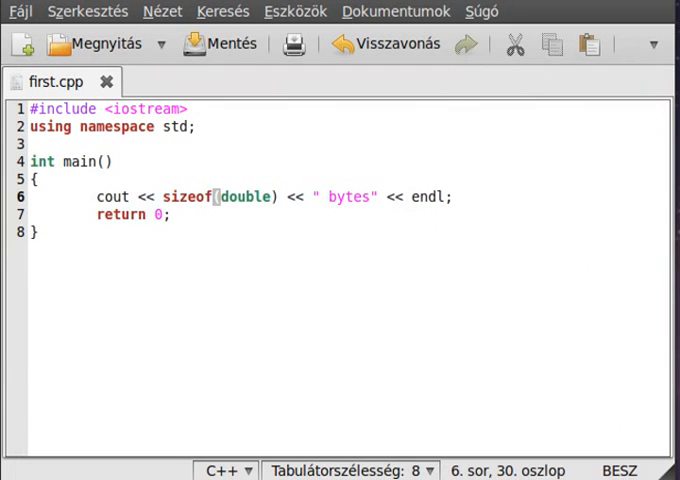
double_click(246, 196)
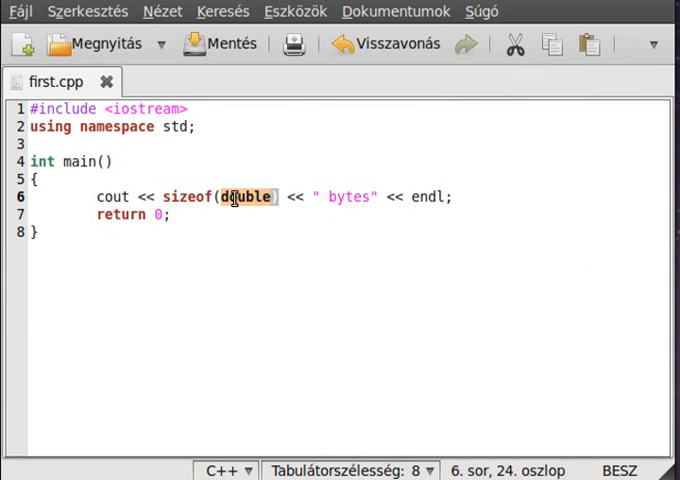
type("float")
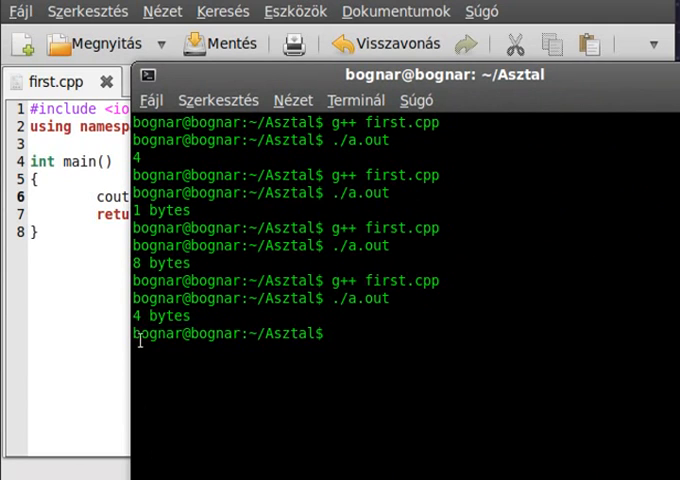
mouse_move(218, 316)
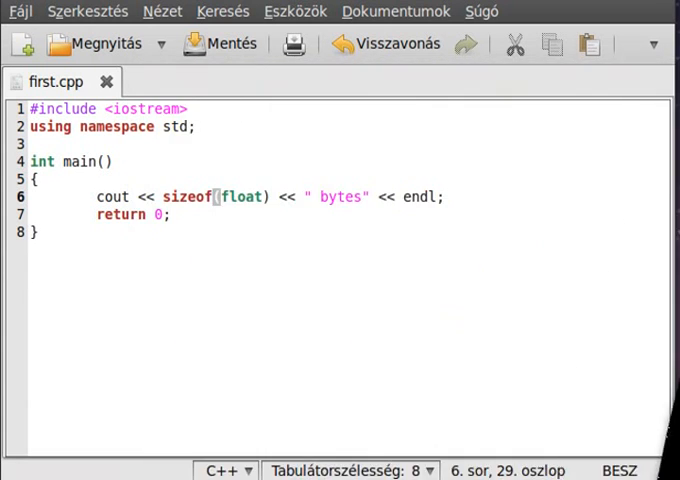
Step: Declare int array[10] in main, print sizeof(array), save and recompile with g++
left_click(172, 214)
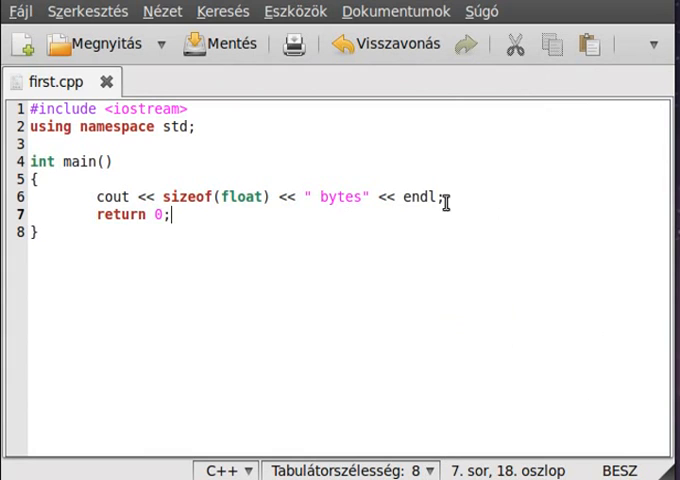
left_click(40, 178)
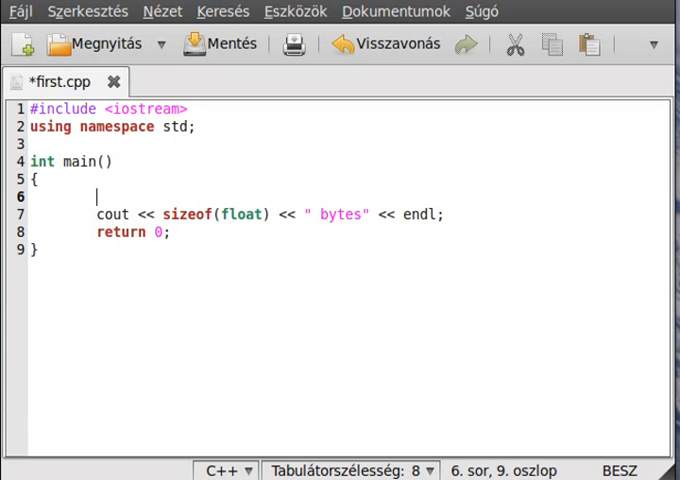
type("int")
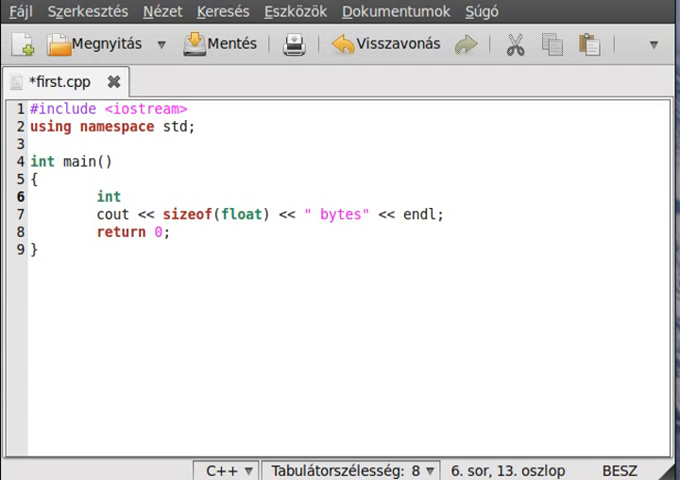
type("array[10];")
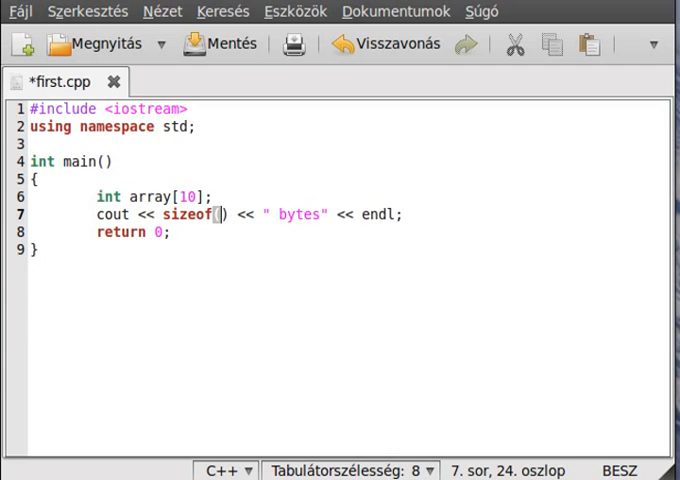
type("array")
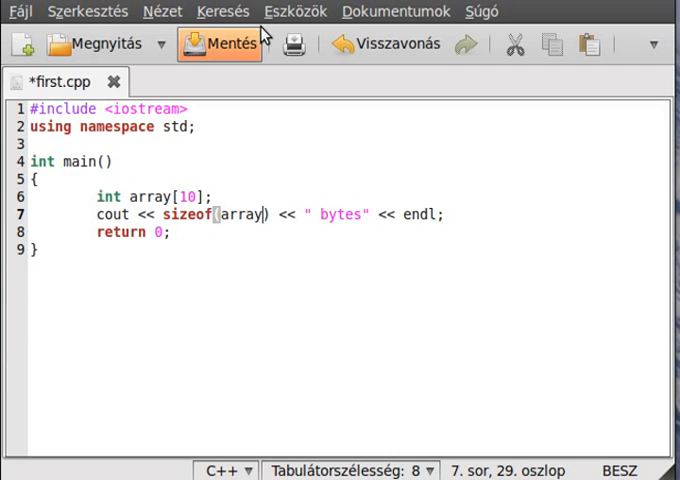
left_click(220, 44)
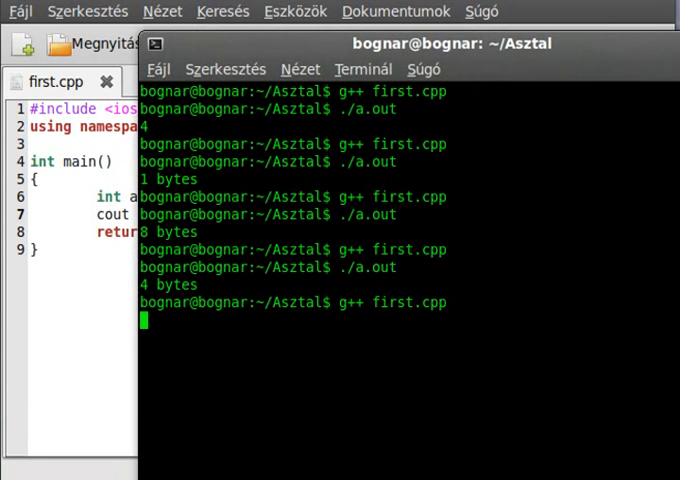
key("Return")
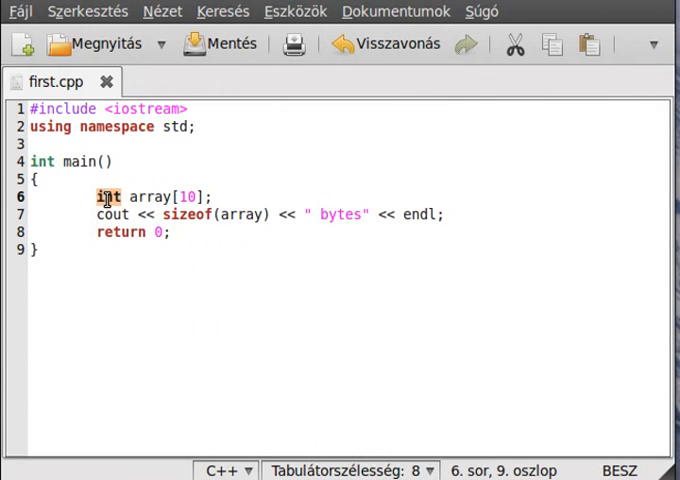
Step: Start a new int ret function header with its body lines above main
left_click(168, 232)
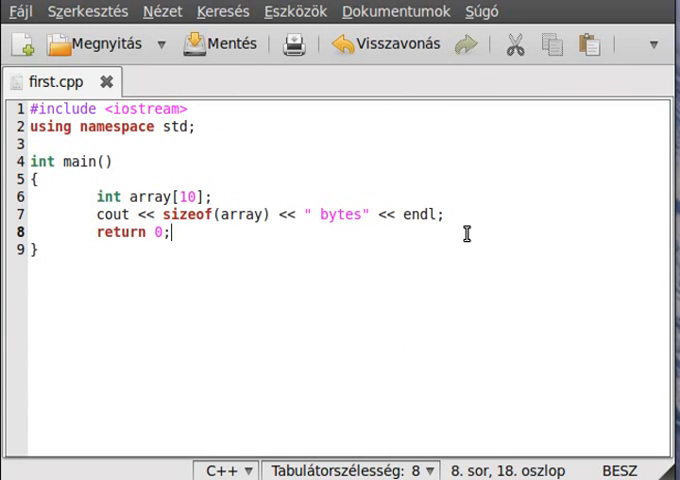
left_click(38, 144)
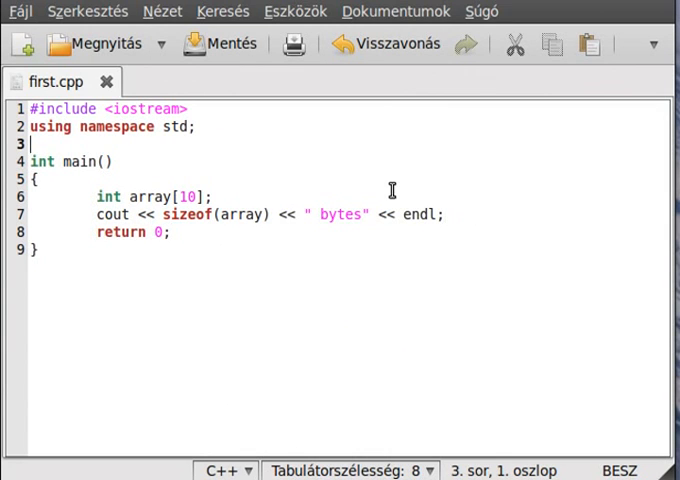
key("Enter")
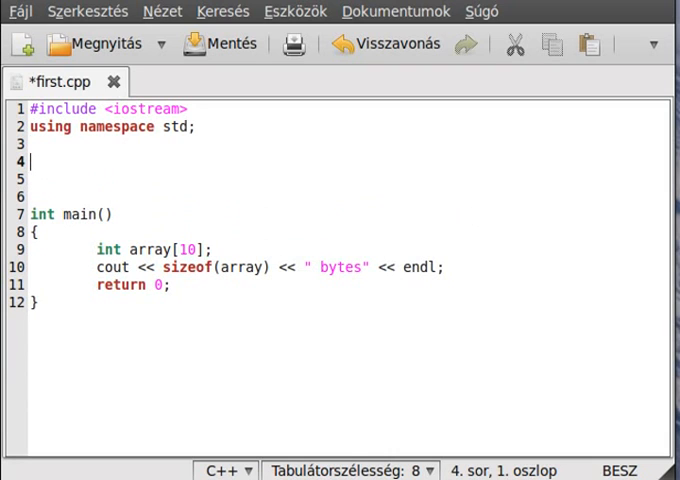
type("int ret(")
left_click(348, 178)
type("{")
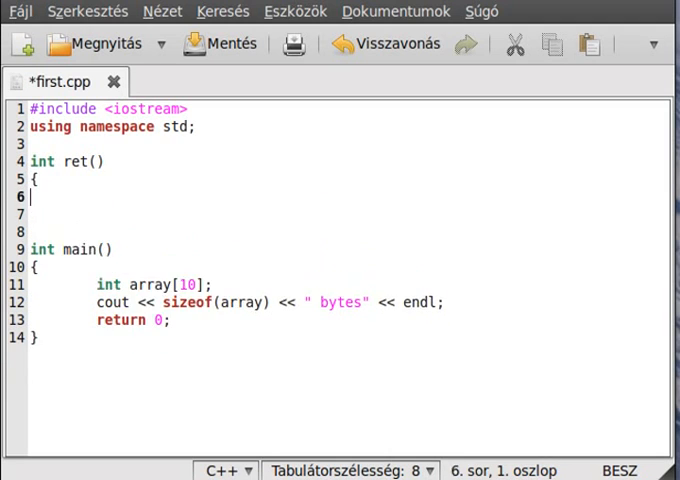
key("Return")
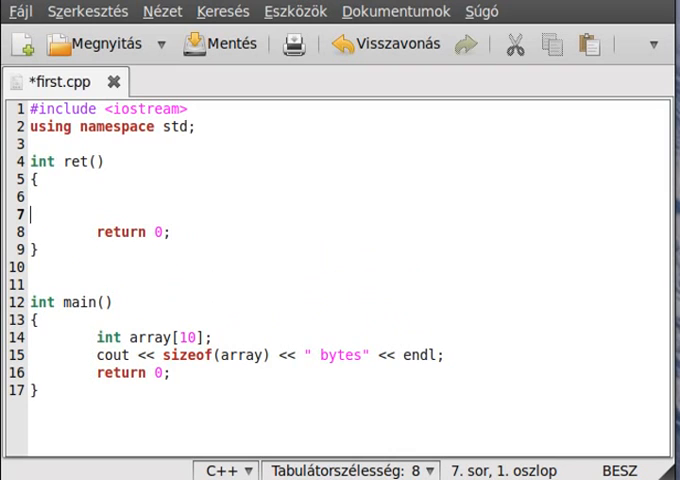
mouse_move(110, 196)
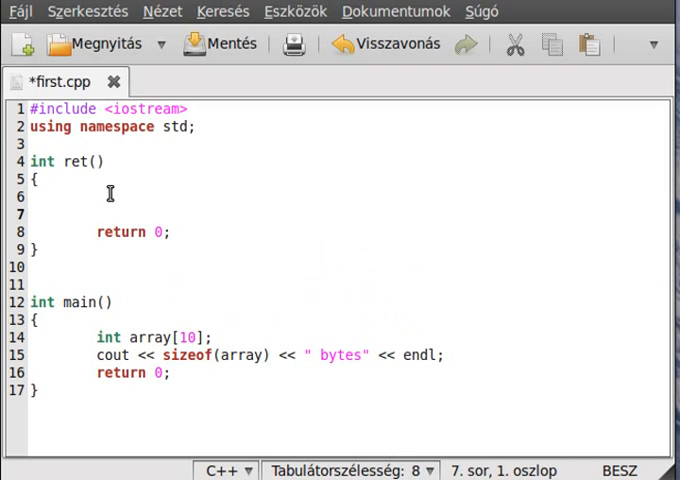
Step: Give ret an int t parameter and the body if(t>5) return 0; else return 1;
left_click(96, 214)
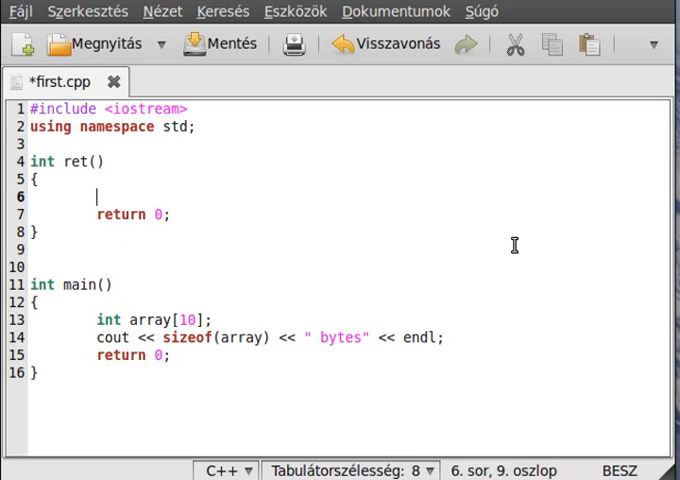
type("if")
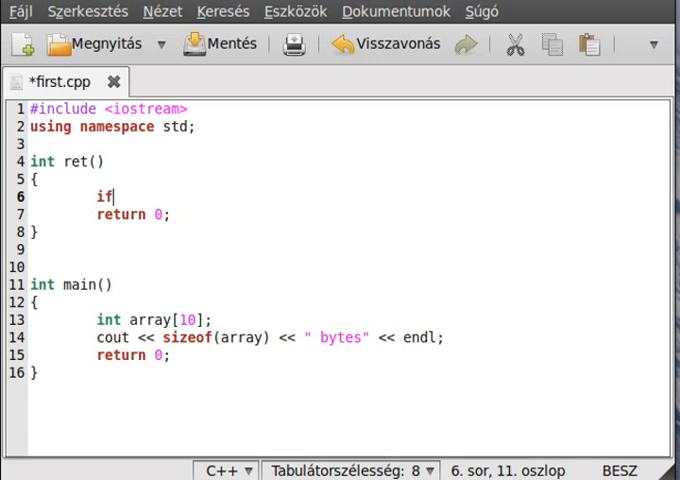
type("(")
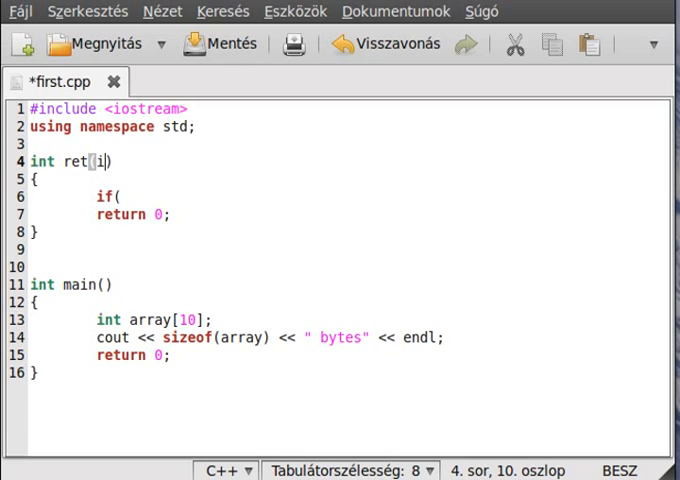
type("int t")
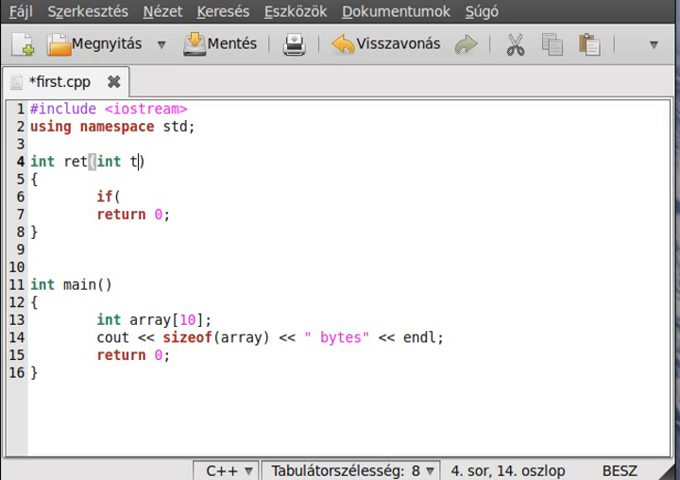
type("t")
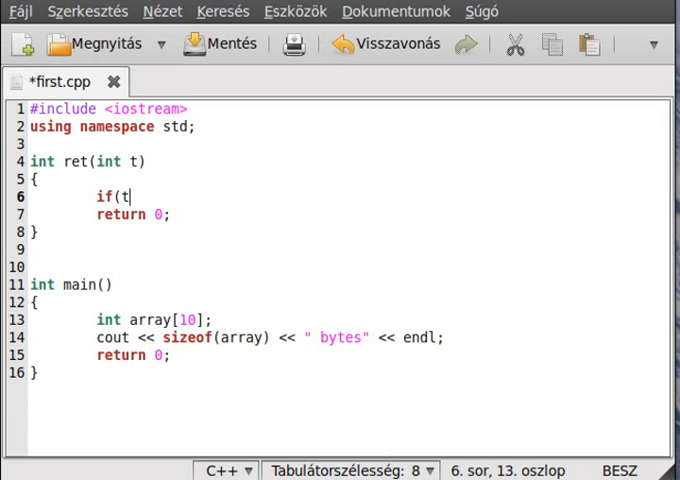
type(">5")
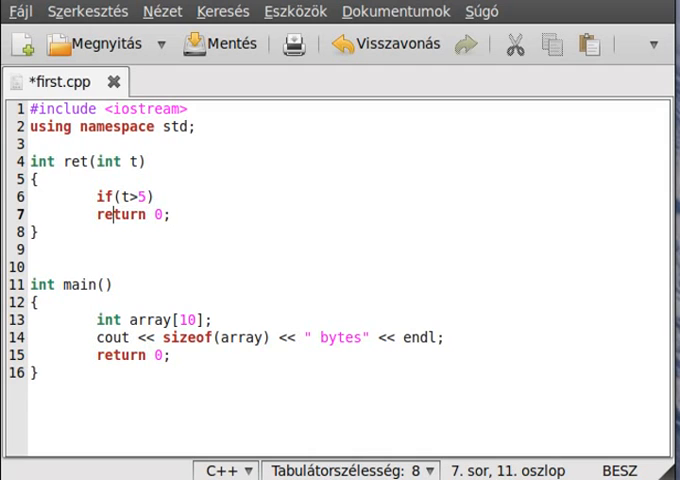
key("Return")
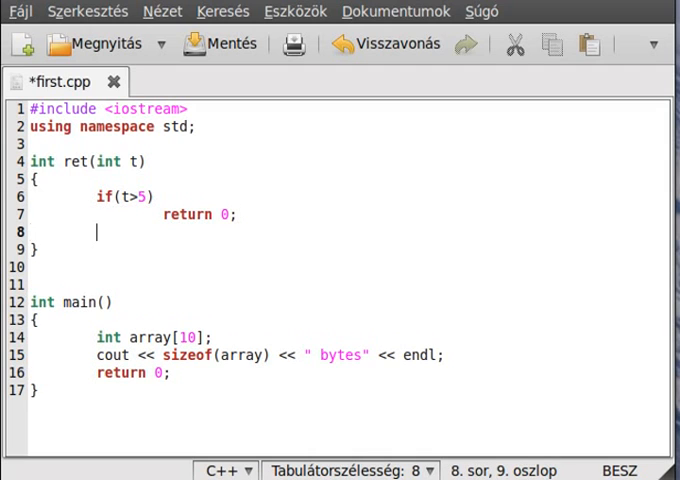
type("else")
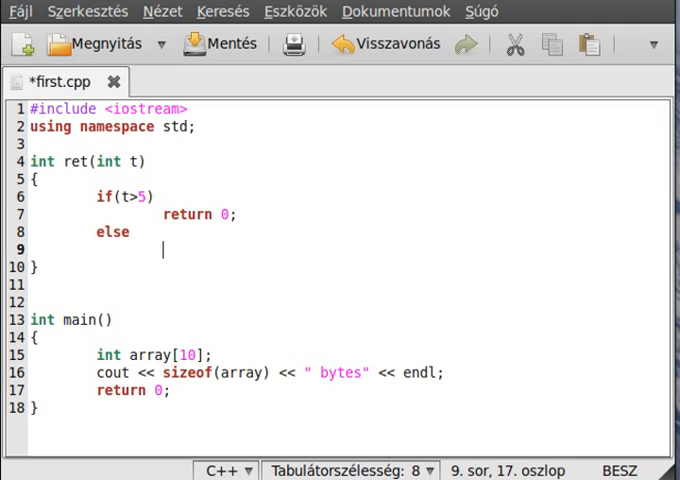
type("return 1;")
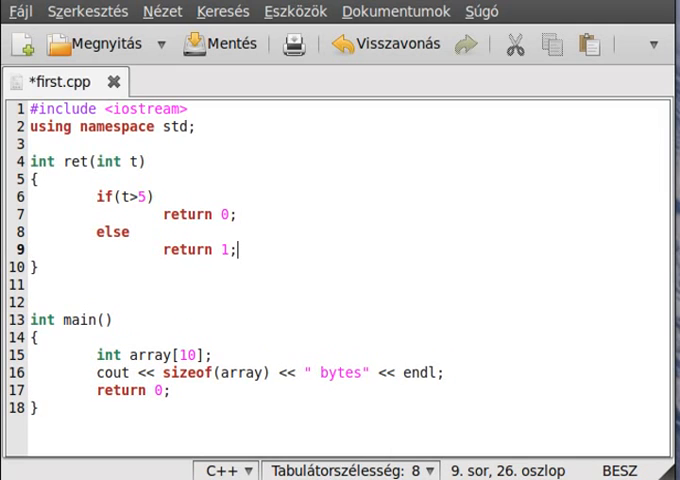
double_click(112, 232)
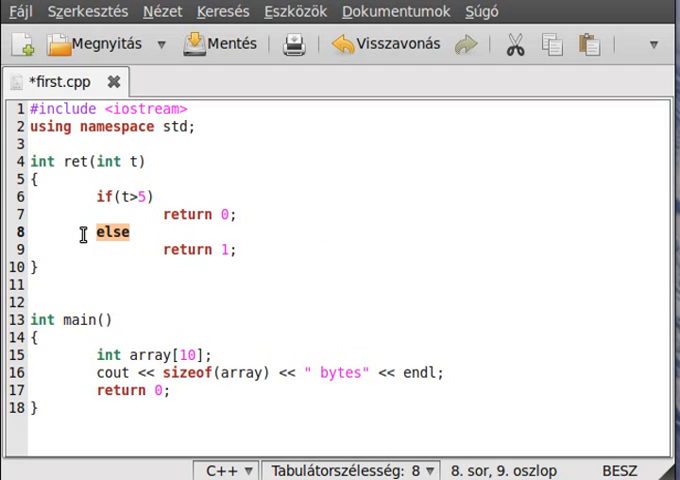
key("Delete")
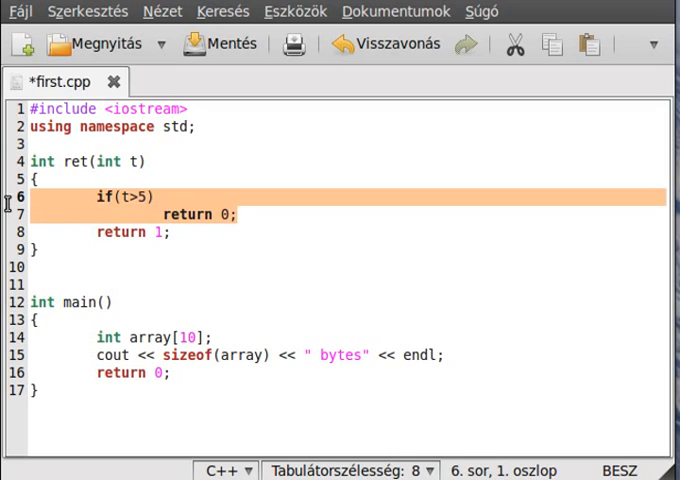
left_click(144, 150)
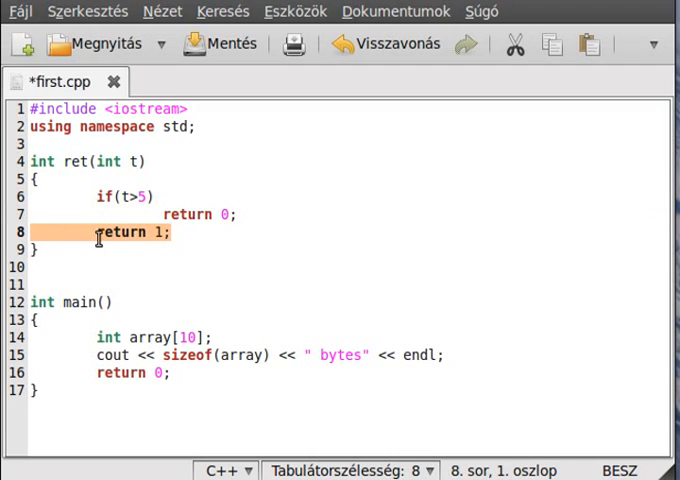
left_click(218, 214)
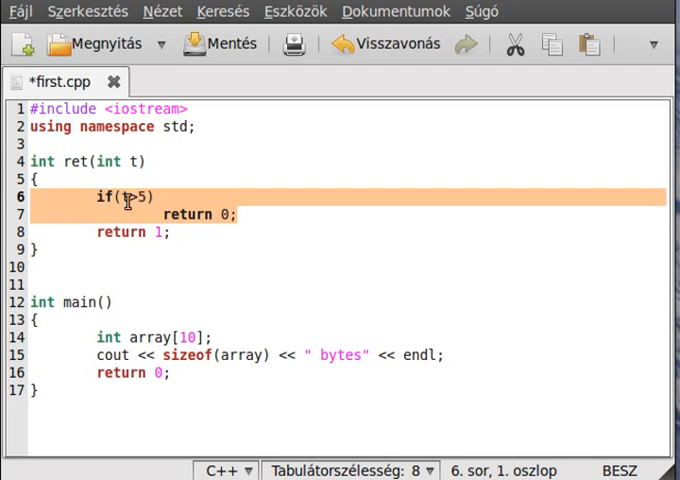
left_click(228, 214)
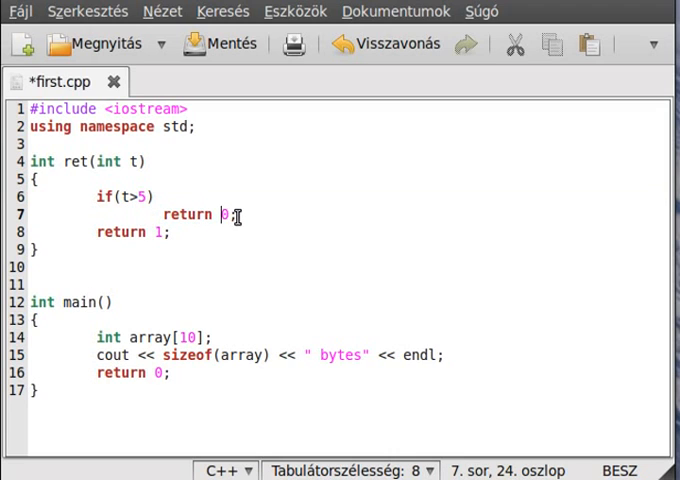
left_click(256, 236)
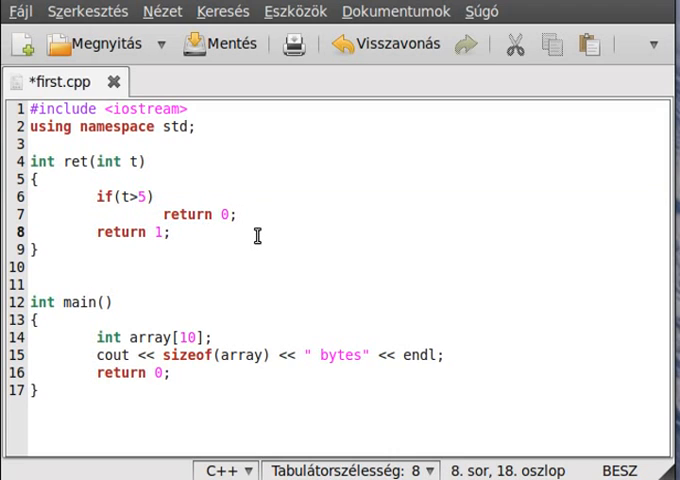
type("r")
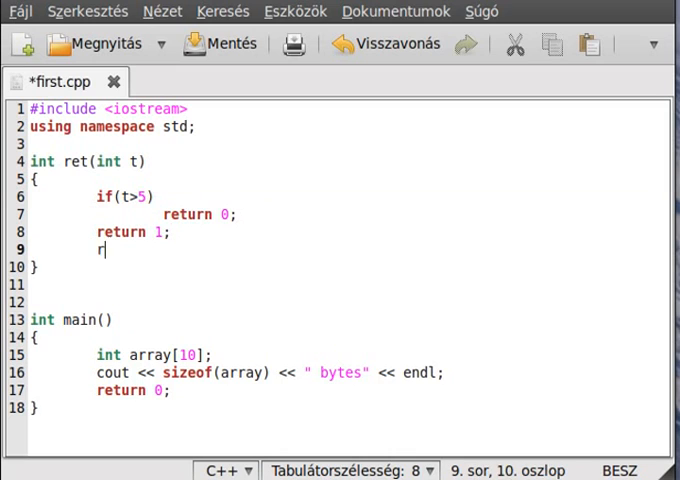
type("eturn 2;")
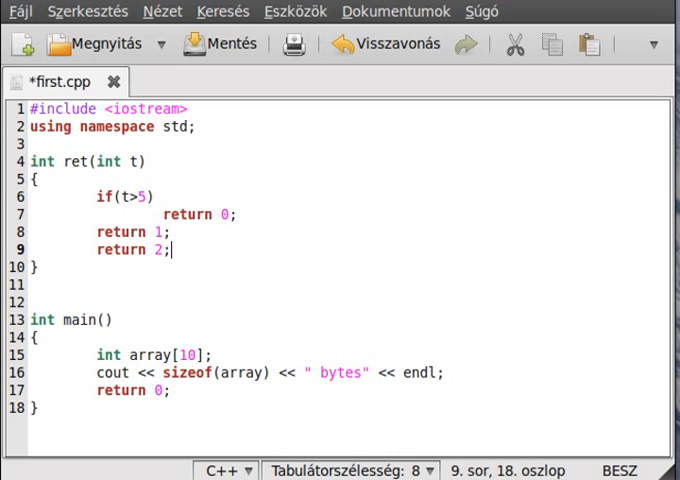
mouse_move(108, 232)
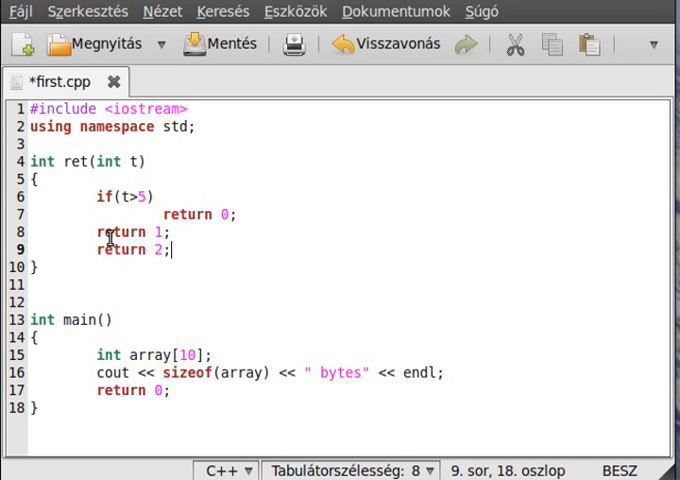
mouse_move(188, 232)
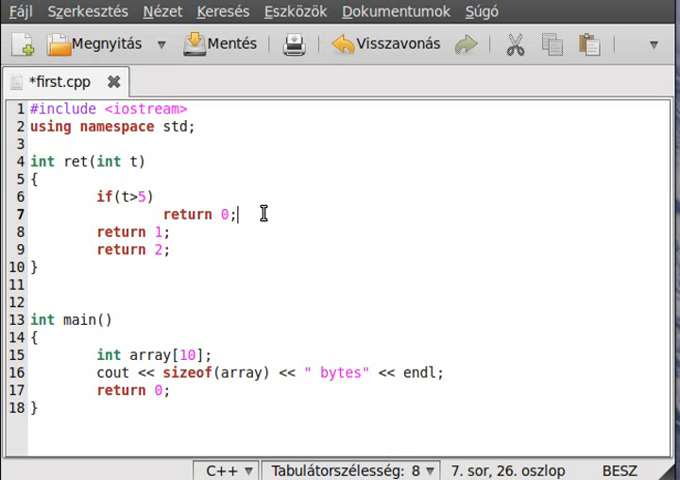
mouse_move(276, 204)
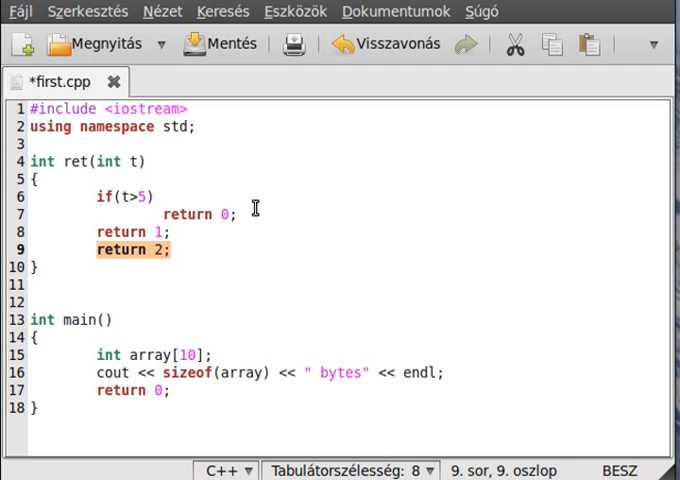
key("Delete")
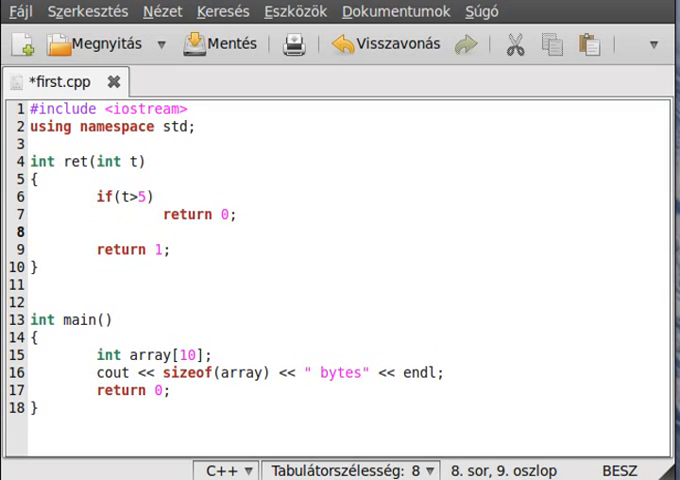
Step: Add cout << "something" << endl; above return 1 in ret
type("co")
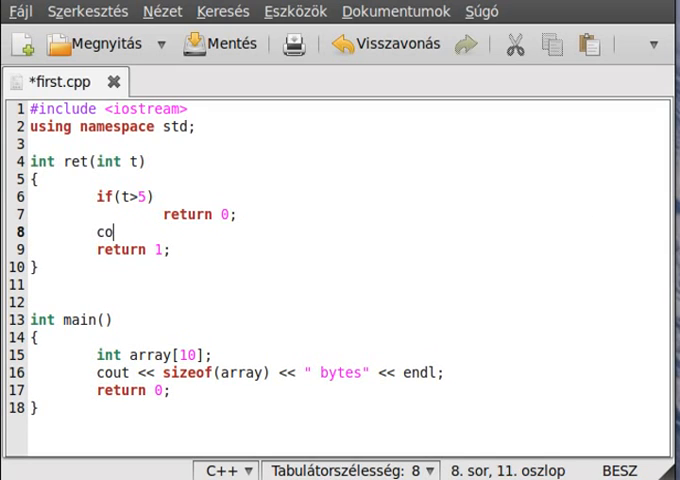
type("ut << \"so")
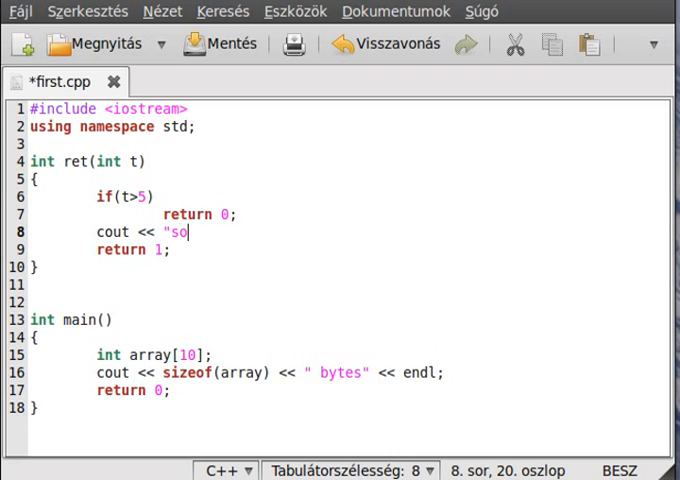
type("mething <<")
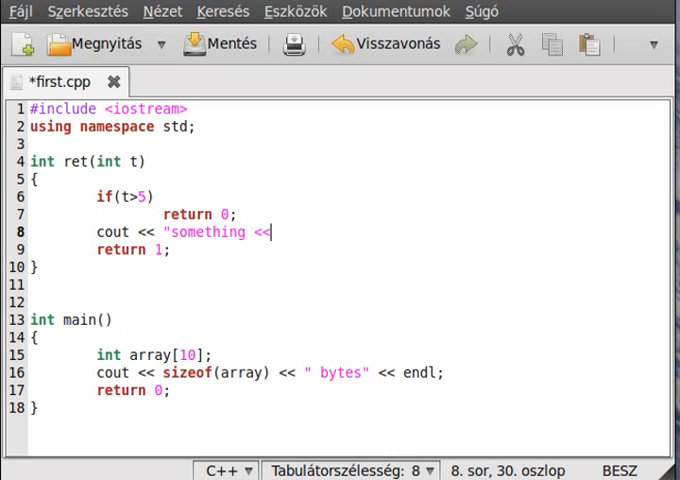
type("endl;")
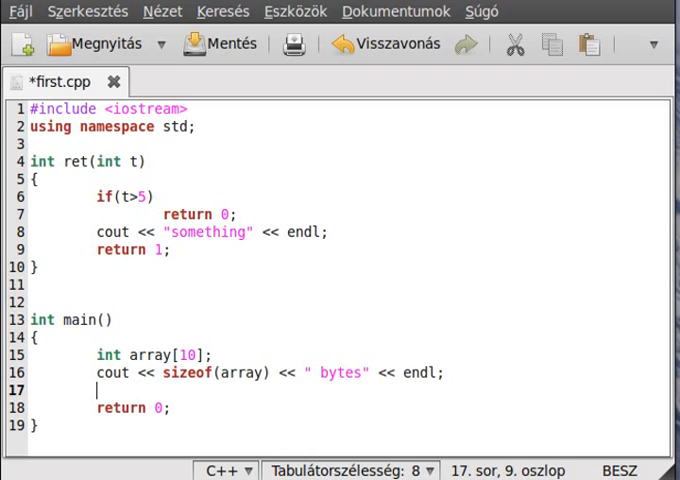
Step: Call ret(7) in main before return 0
type("ret")
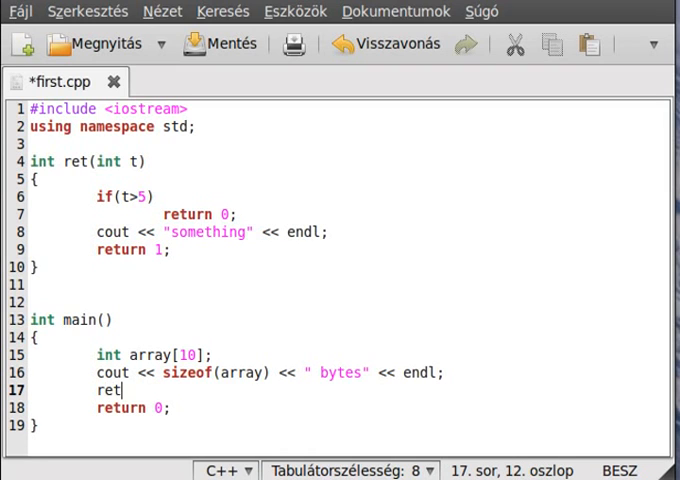
type("(")
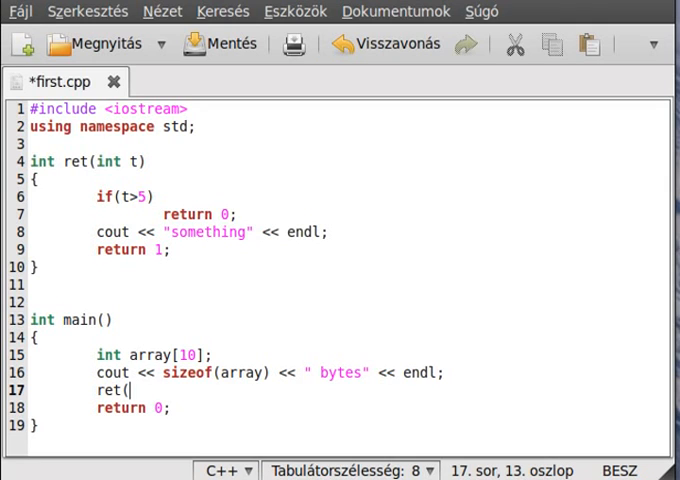
type("7);")
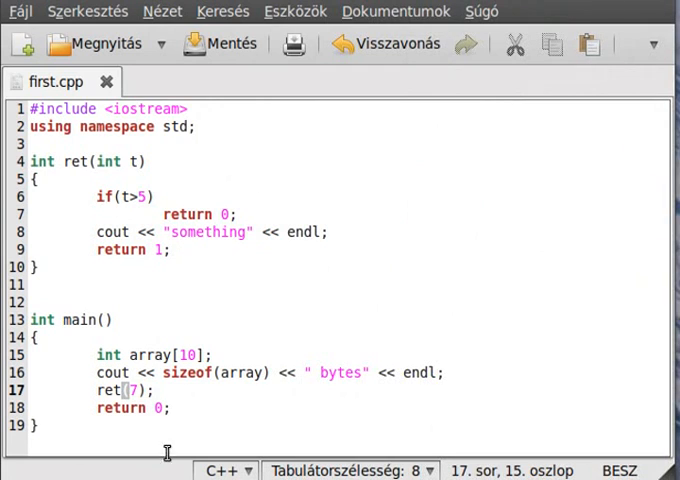
Step: Change main's call from ret(7) to ret(3) and save first.cpp
double_click(208, 232)
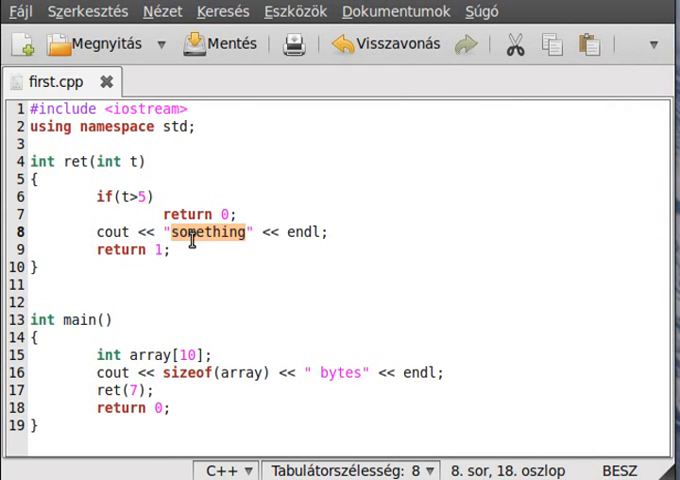
left_click(122, 196)
type("3")
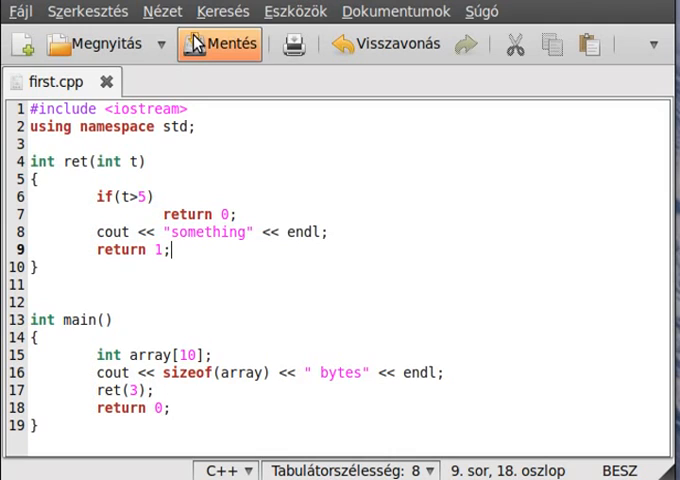
left_click(232, 44)
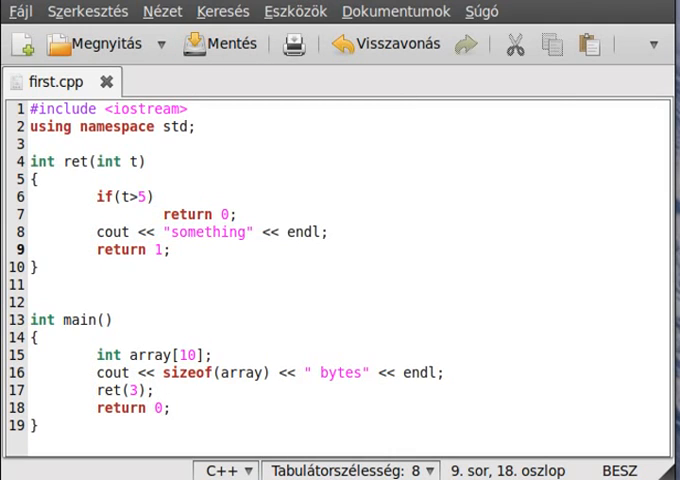